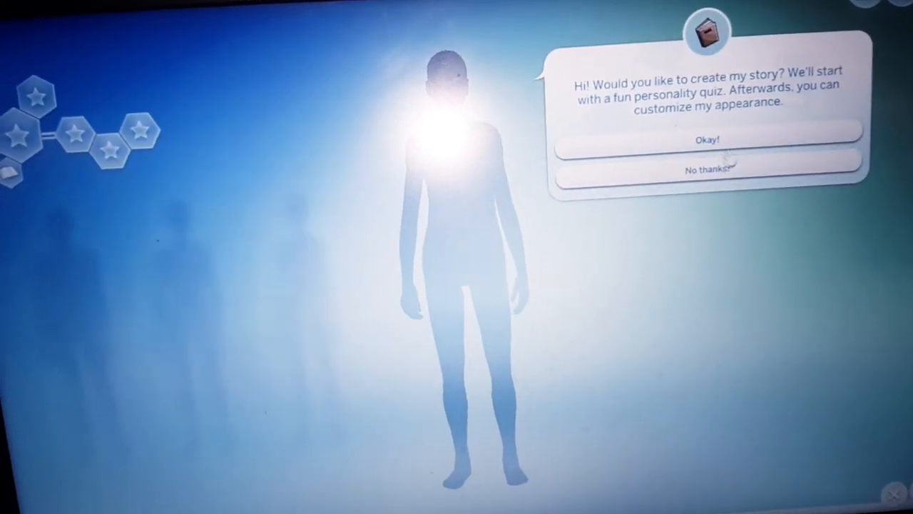
Accept the 'create my story' prompt so the personality quiz begins.
click(707, 140)
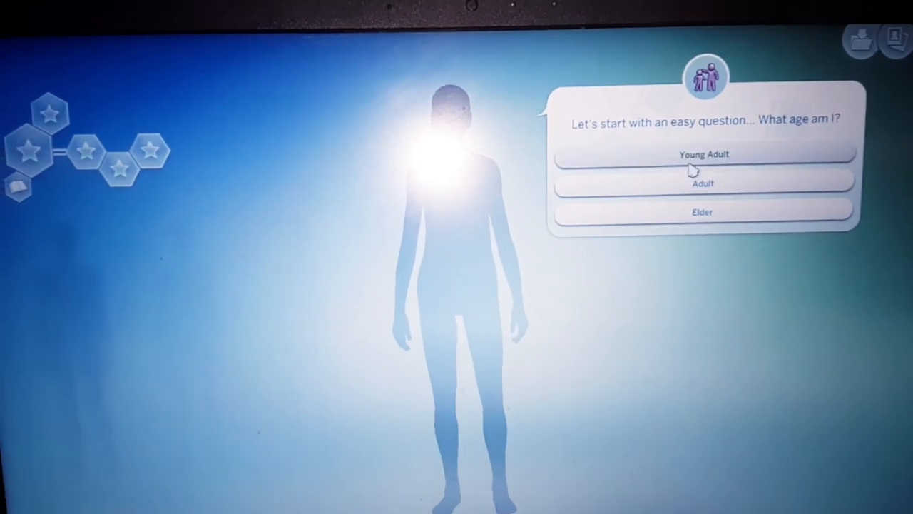
Choose Young Adult, then answer Keep it, An excellent way to relax, Steal it, Reading a book.
click(701, 154)
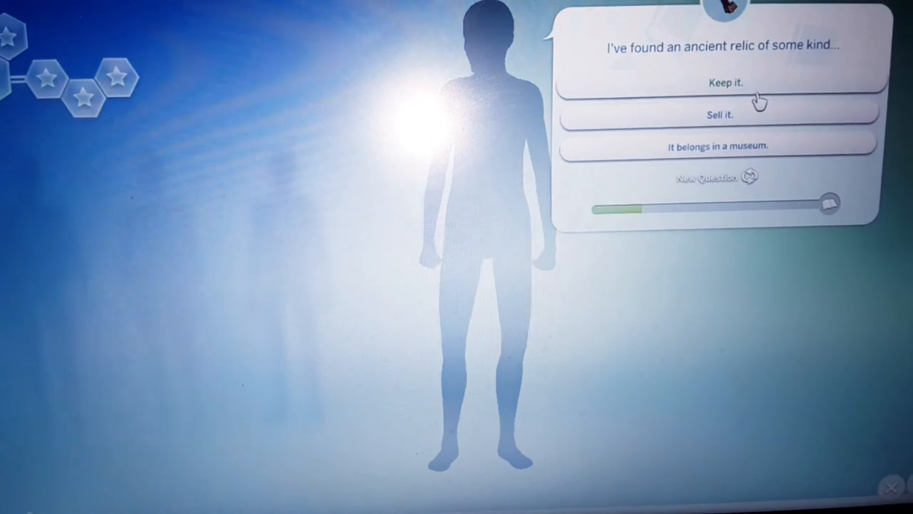
click(708, 177)
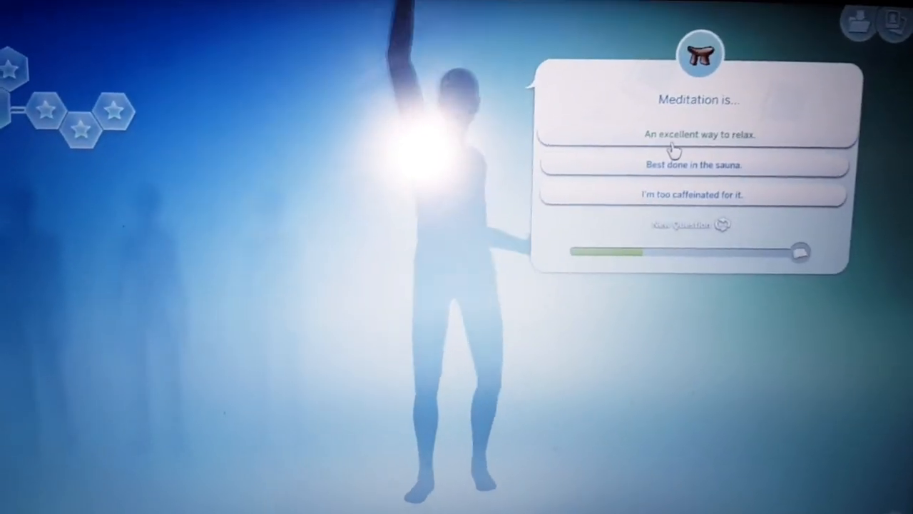
click(692, 134)
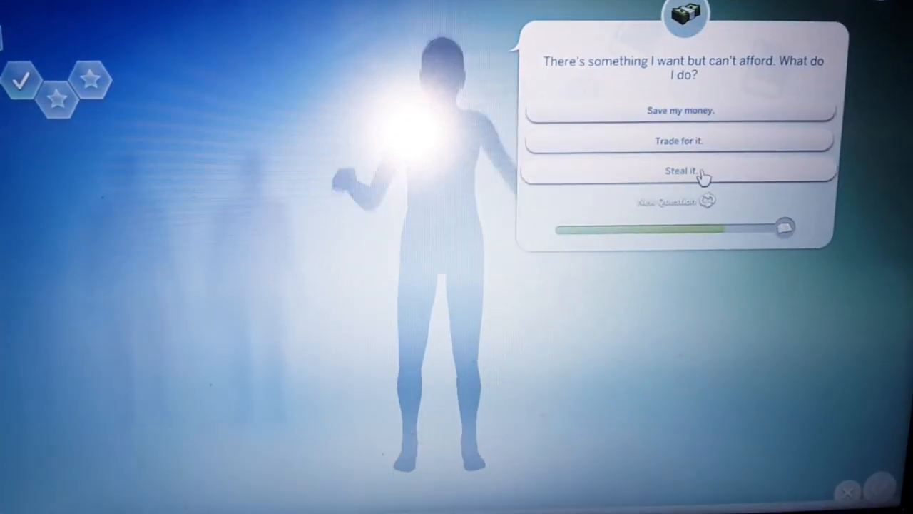
click(679, 171)
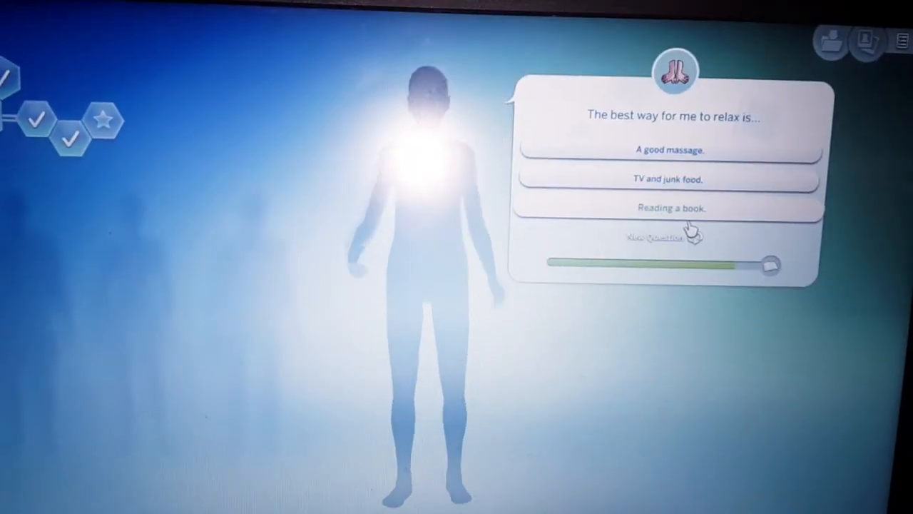
click(653, 237)
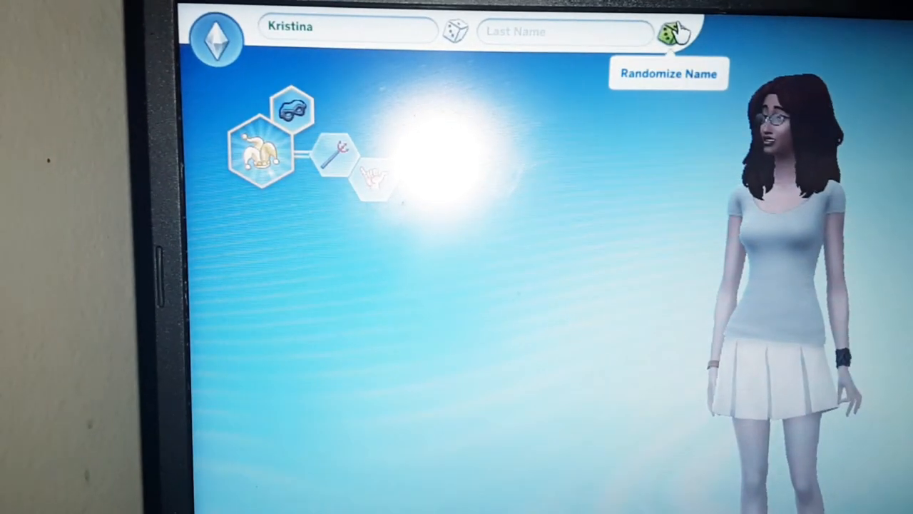
click(673, 31)
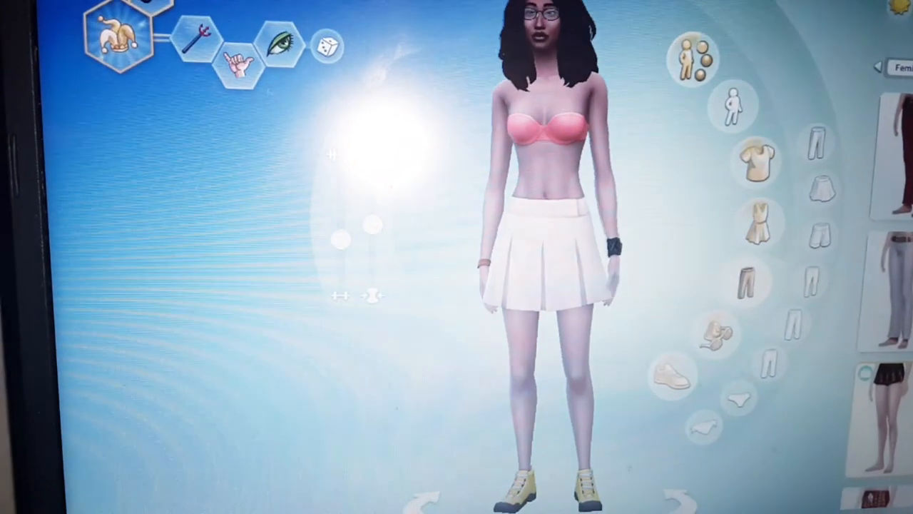
Remove the white pleated skirt, leaving her in pink bottoms and sneakers.
click(802, 183)
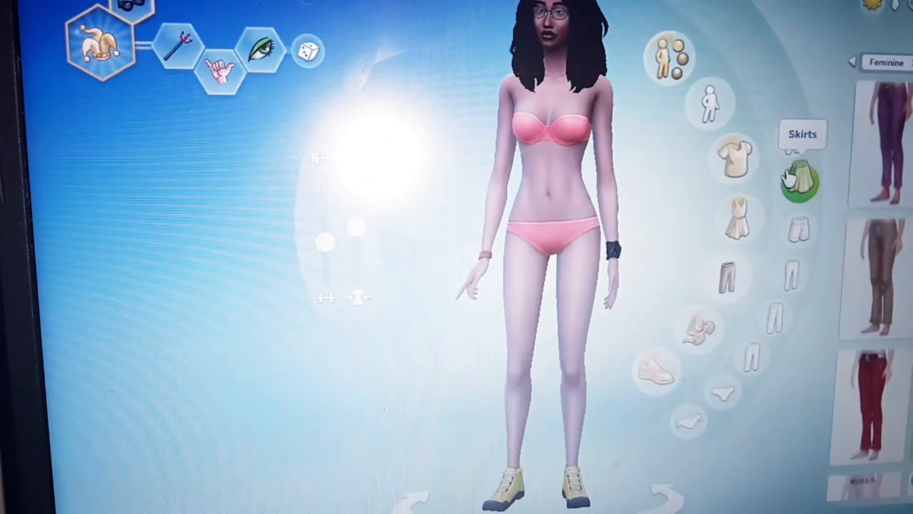